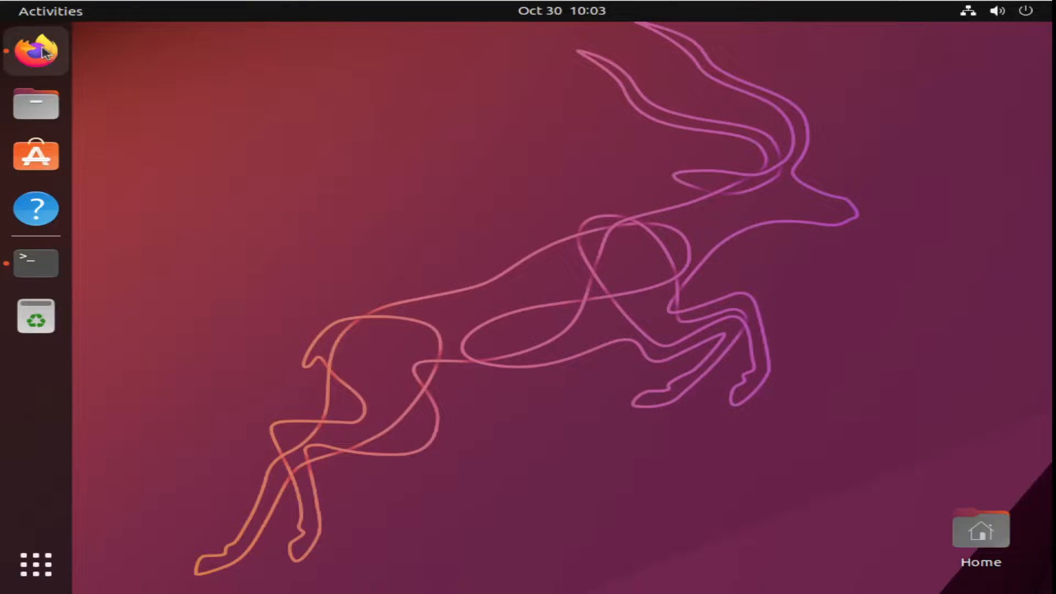
Launch Firefox from the dock onto the r/linuxmasterrace WTF Ubuntu post.
click(35, 50)
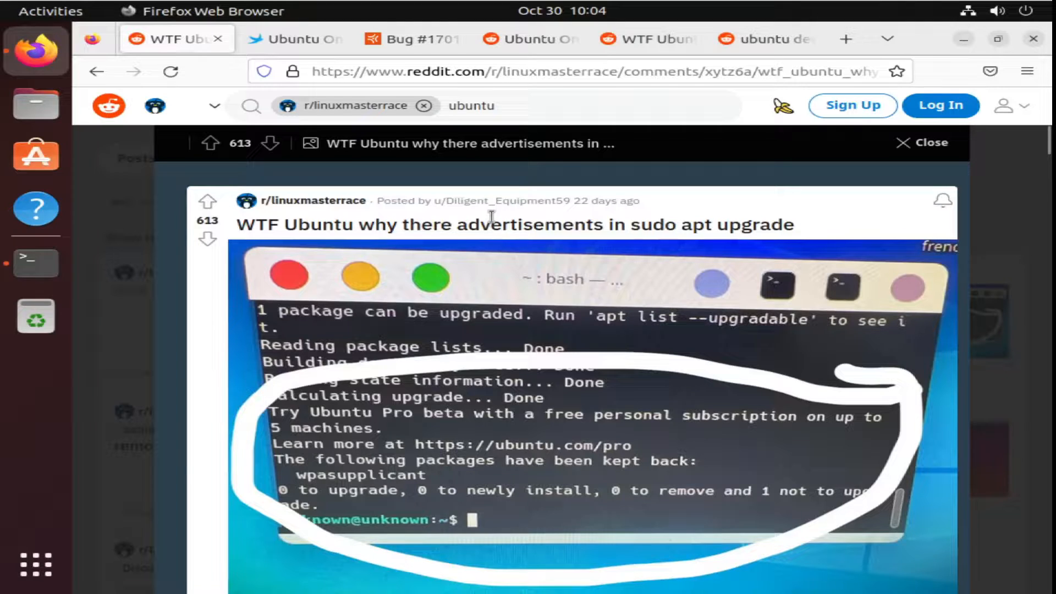
mouse_move(651, 433)
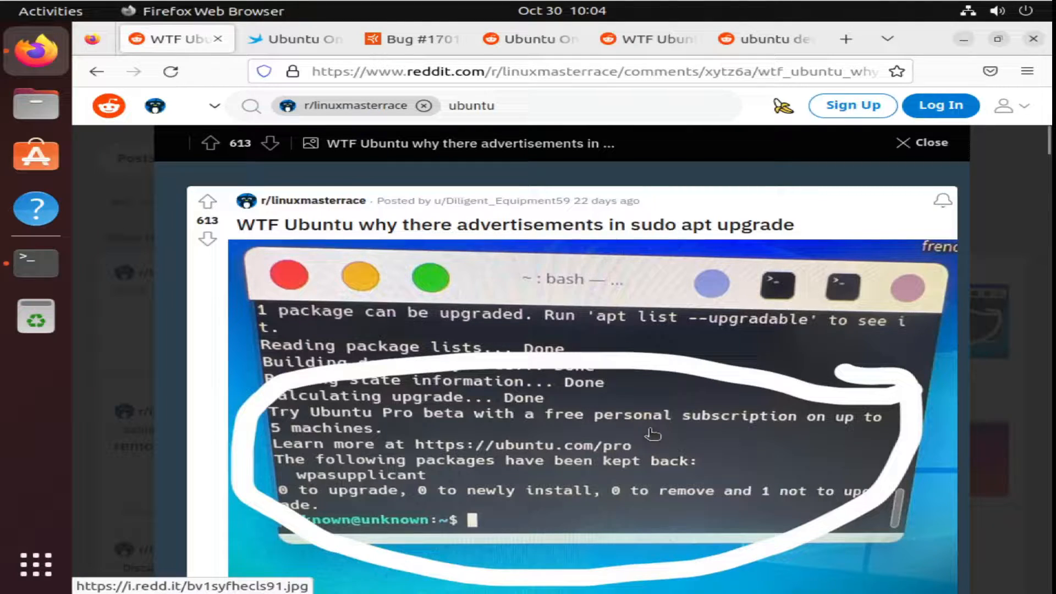
mouse_move(349, 431)
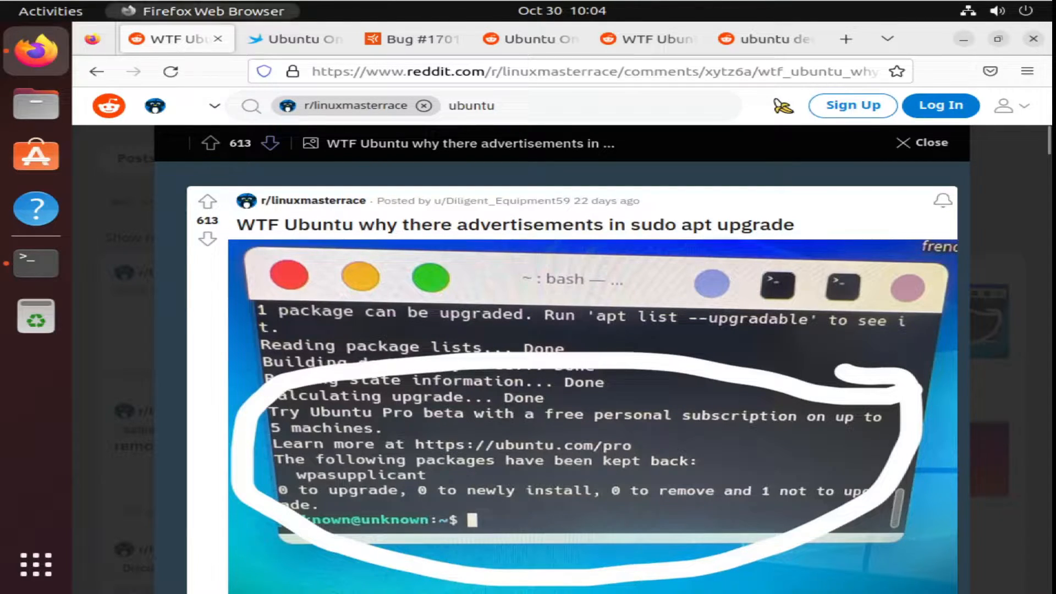
mouse_move(295, 38)
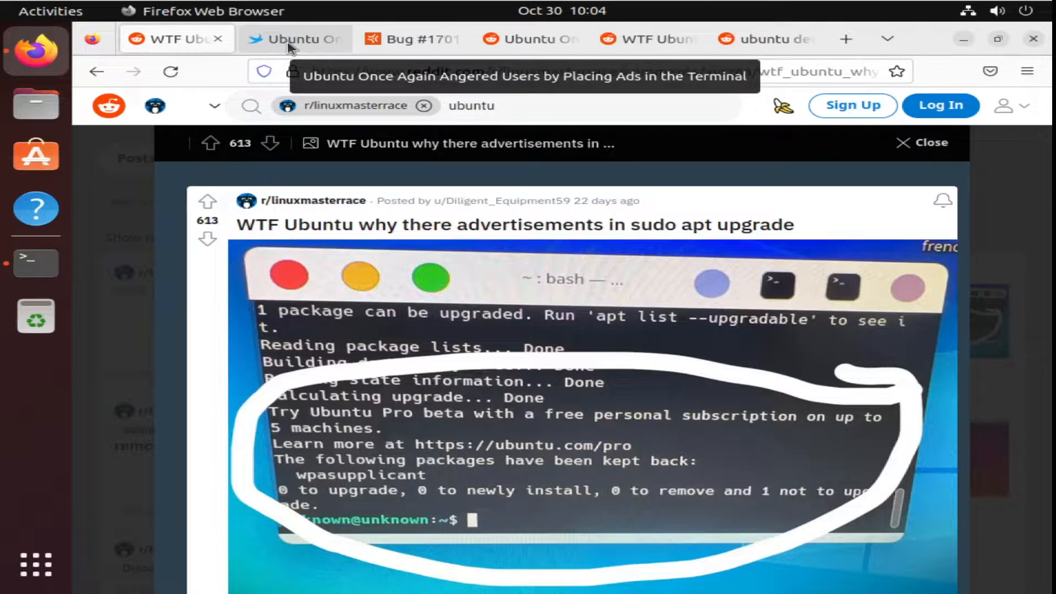
Pass the Linuxiac article and land on Launchpad bug #1701068, reading its description.
click(295, 38)
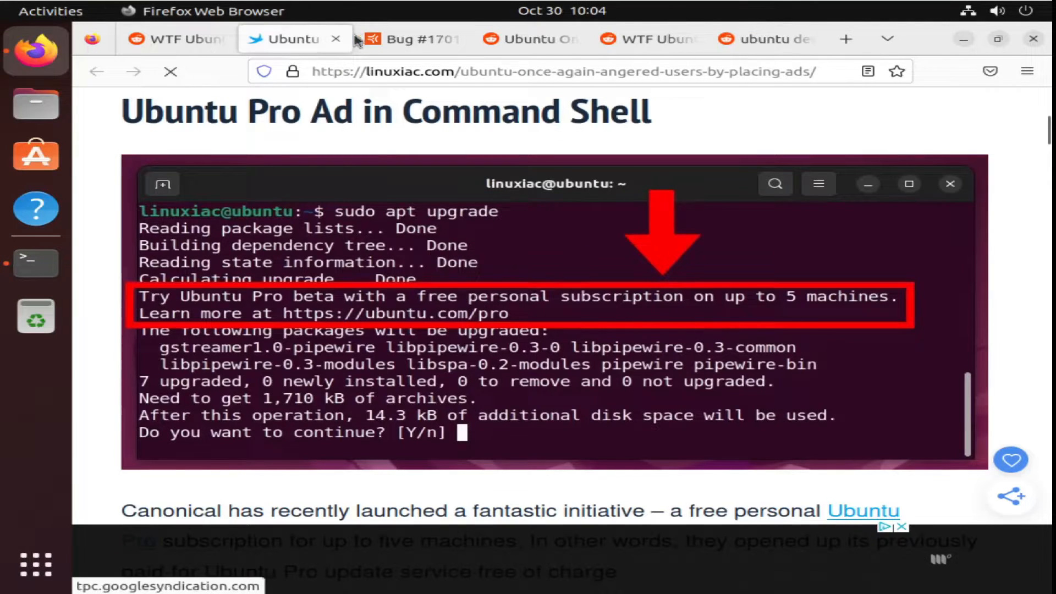
click(410, 38)
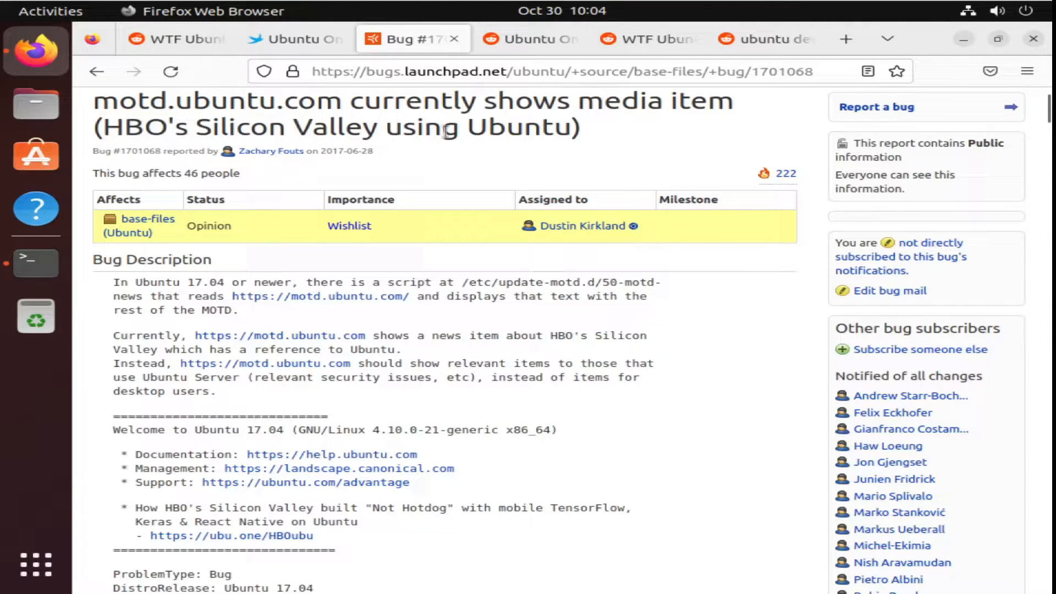
scroll(down, 3)
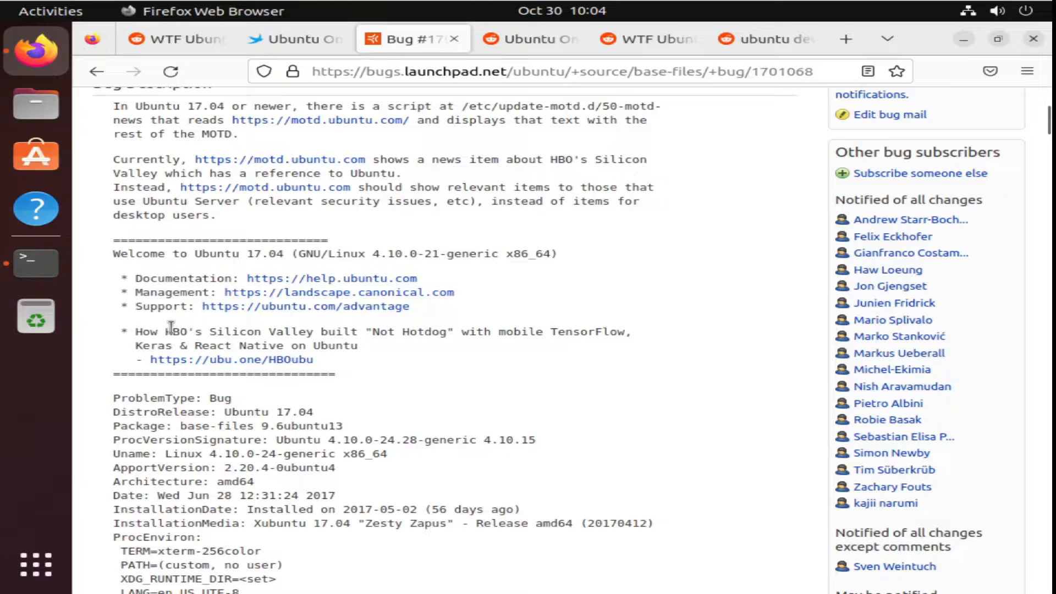
mouse_move(424, 353)
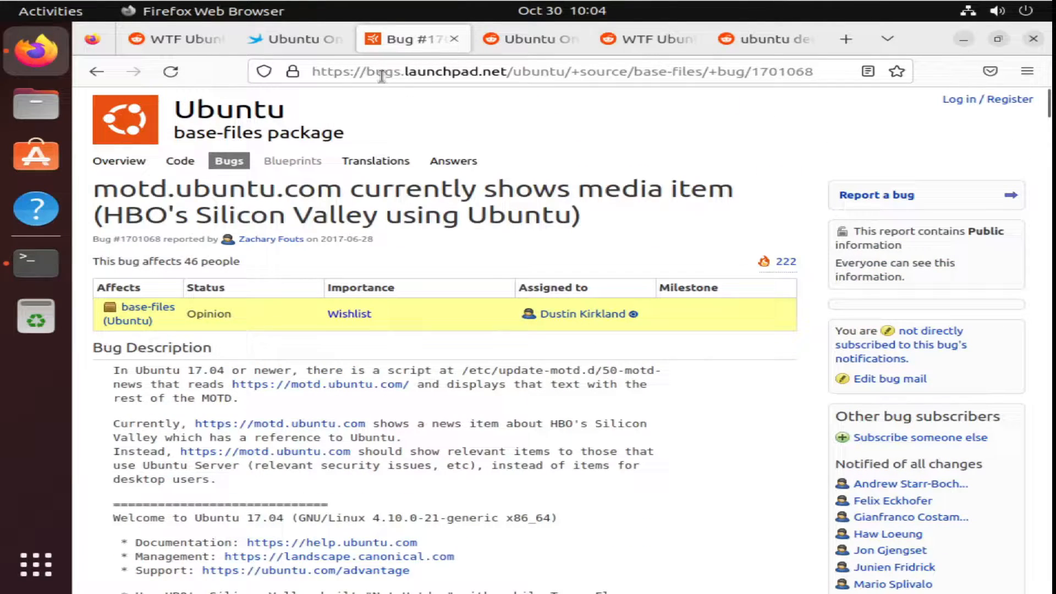
mouse_move(499, 79)
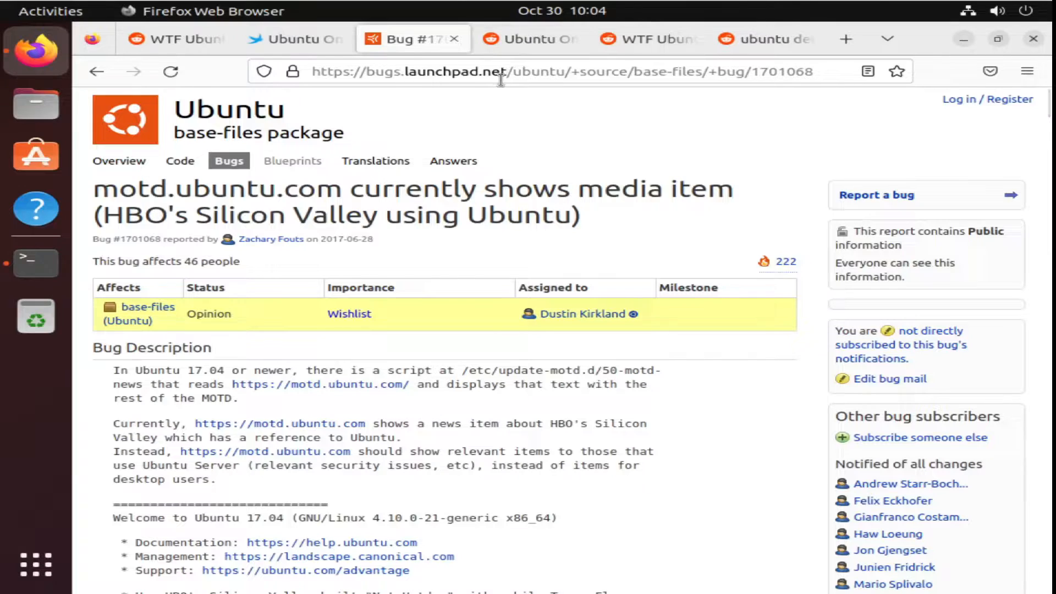
Read the r/technology and WTF Ubuntu comment threads, ending on the r/linux apt news post.
click(529, 38)
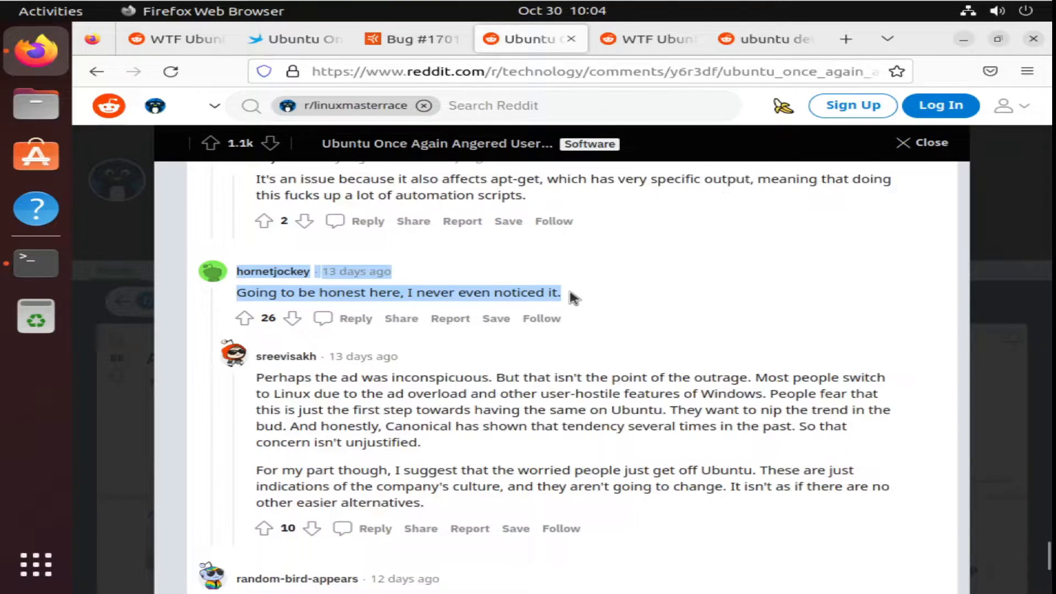
click(655, 71)
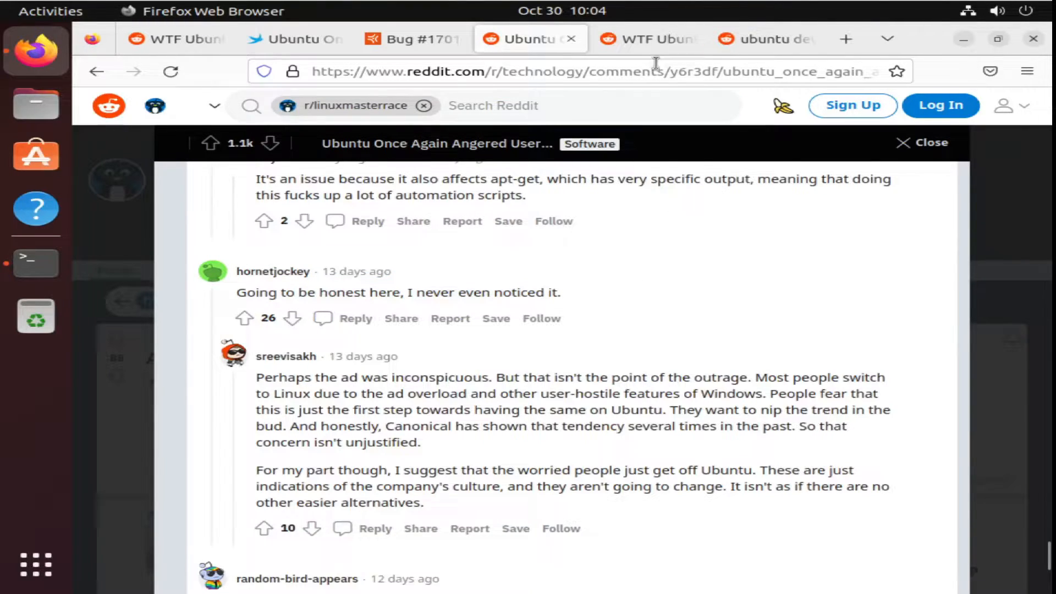
click(646, 38)
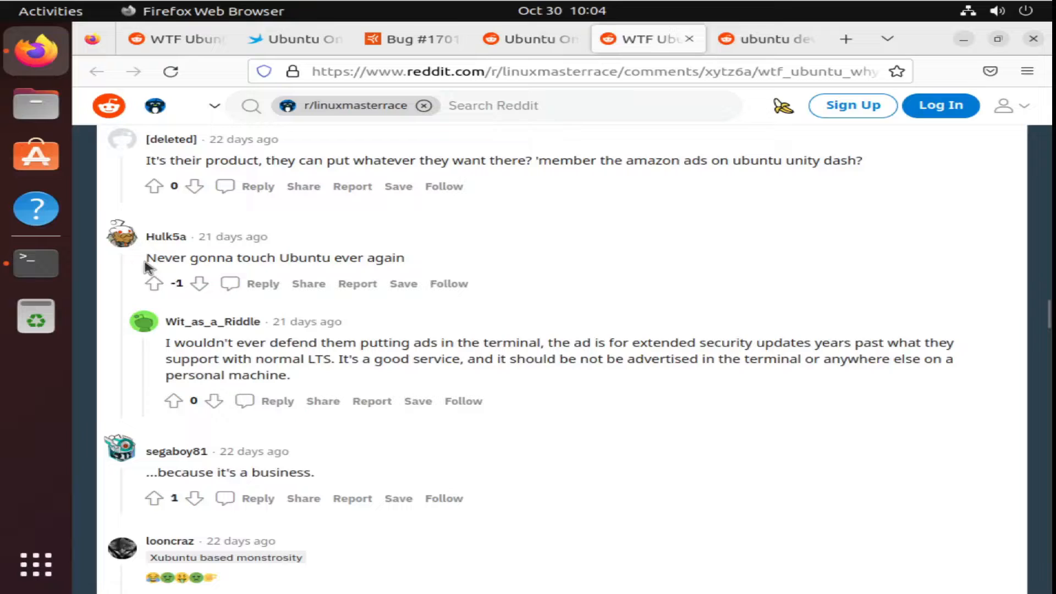
mouse_move(170, 257)
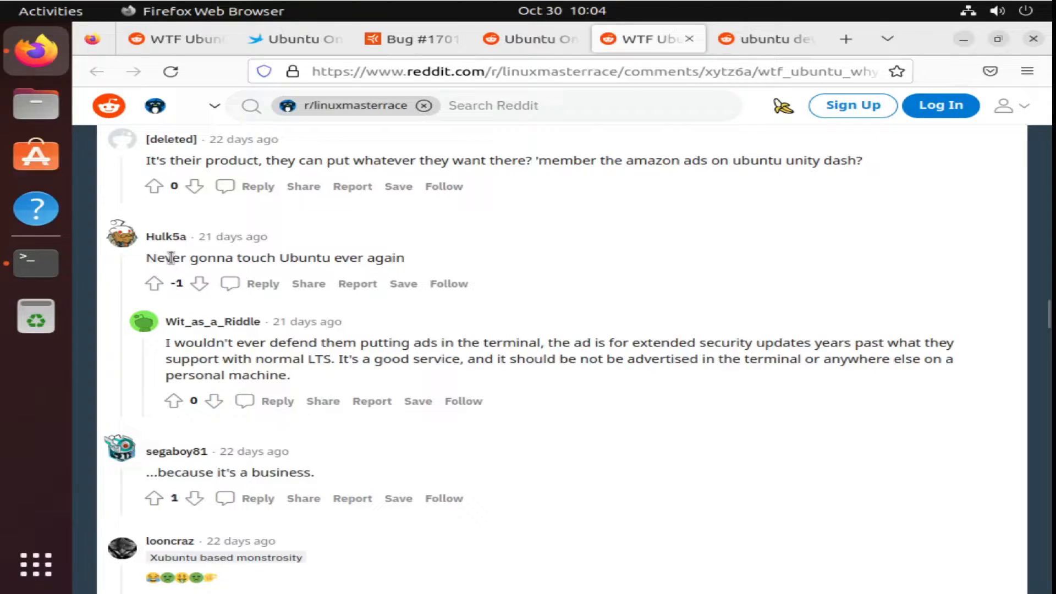
mouse_move(539, 39)
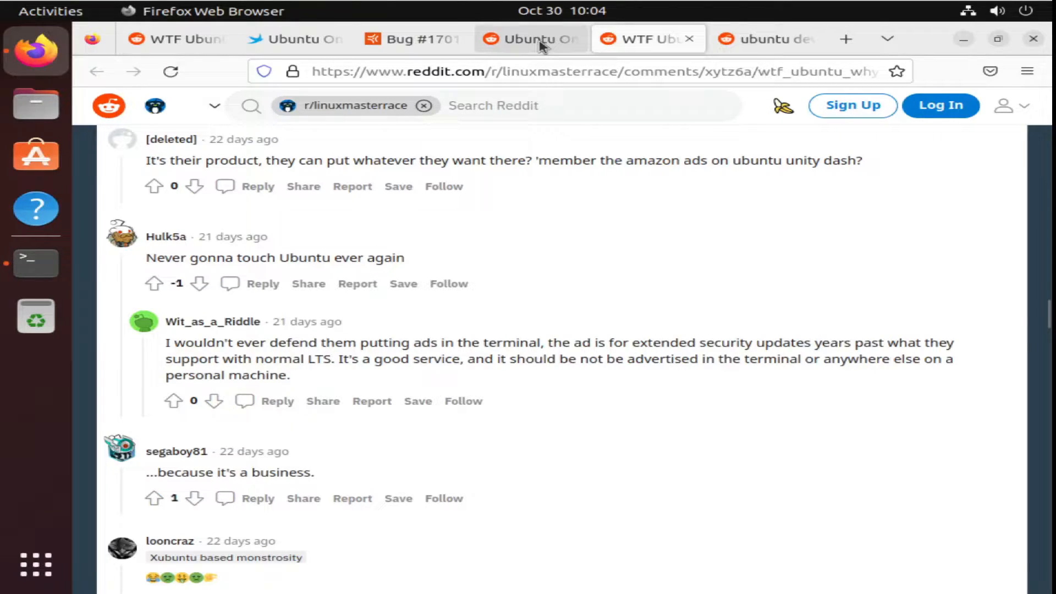
click(765, 38)
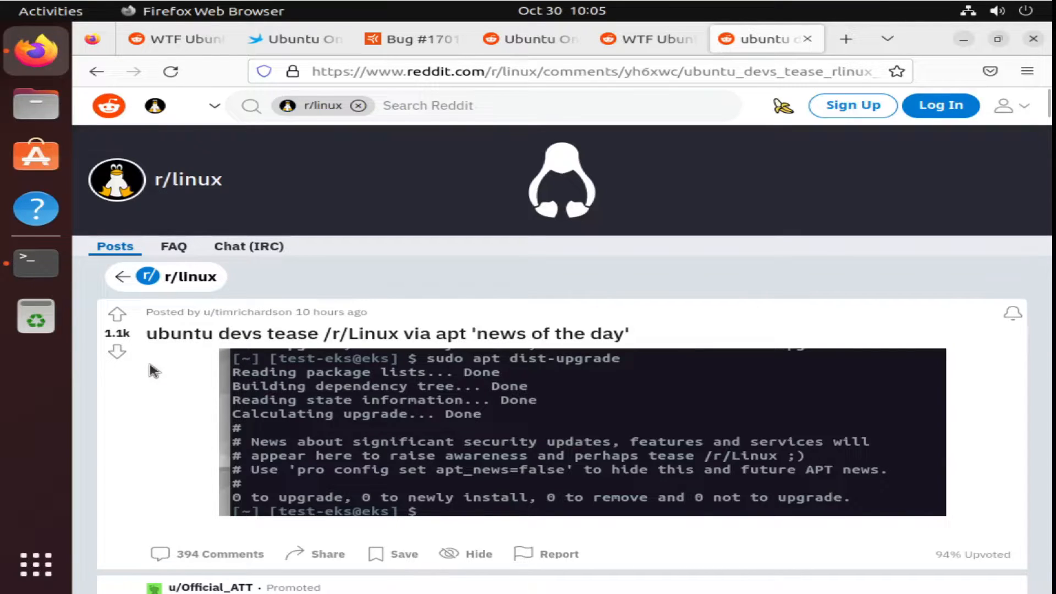
mouse_move(505, 454)
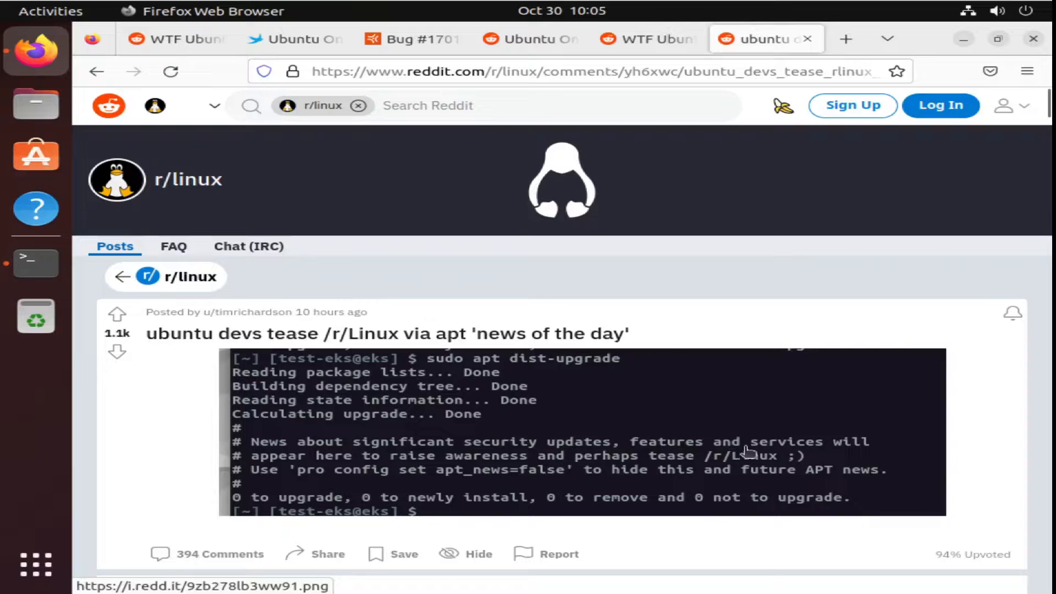
mouse_move(593, 469)
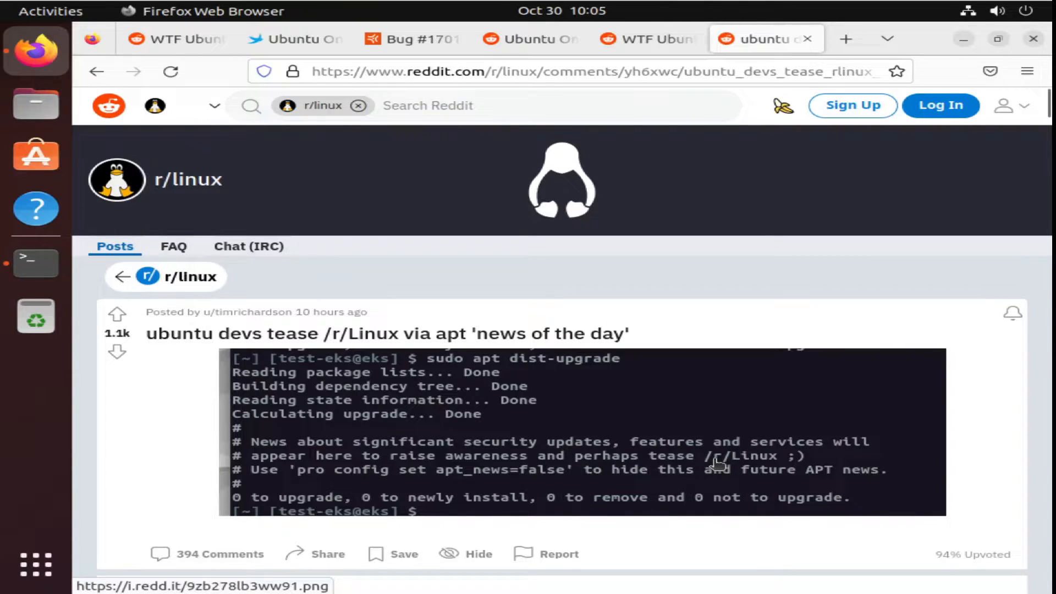
mouse_move(625, 195)
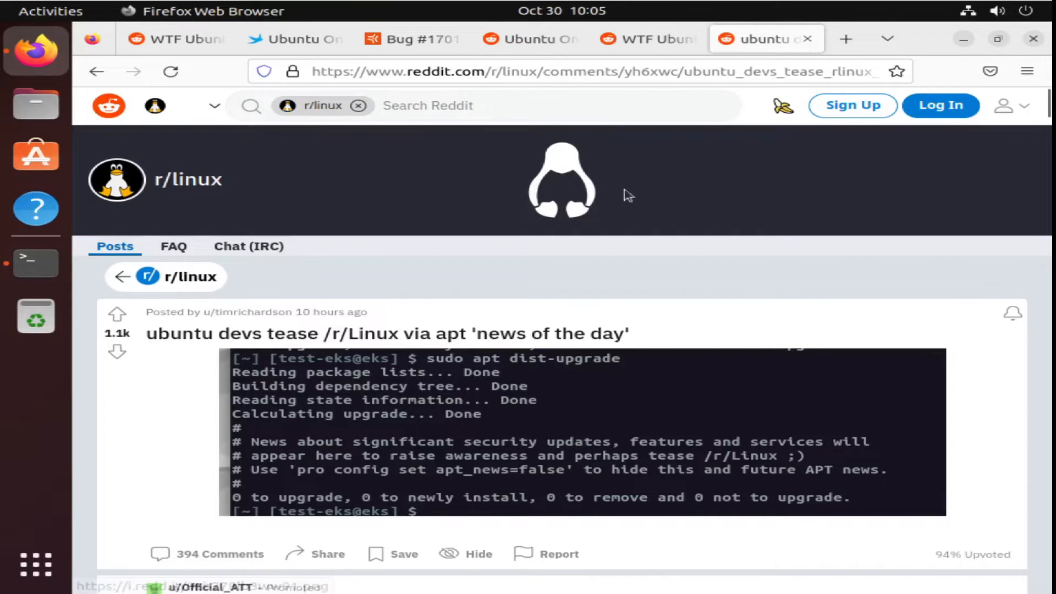
mouse_move(473, 279)
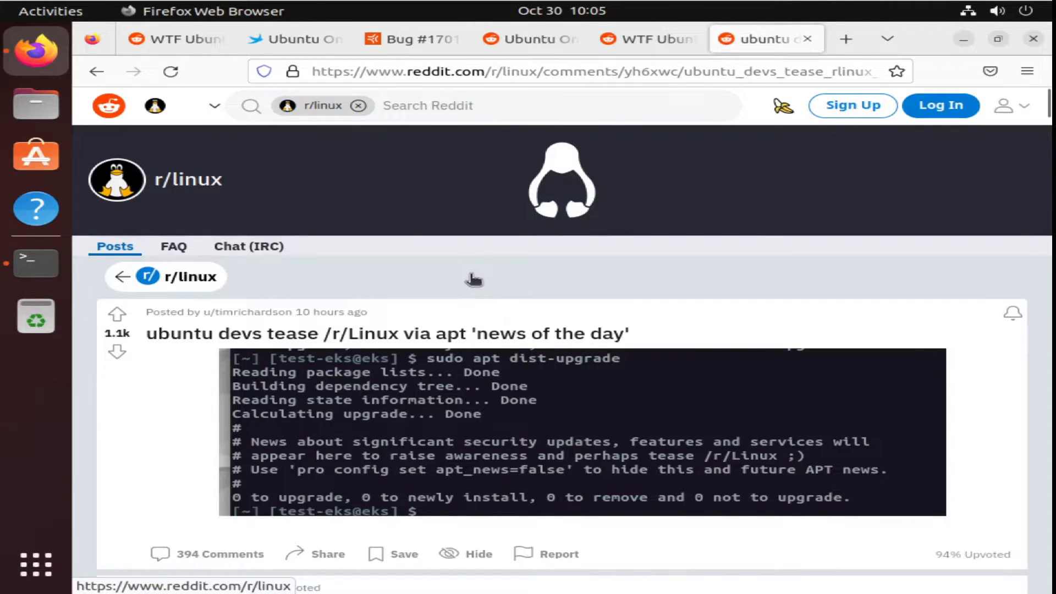
mouse_move(464, 283)
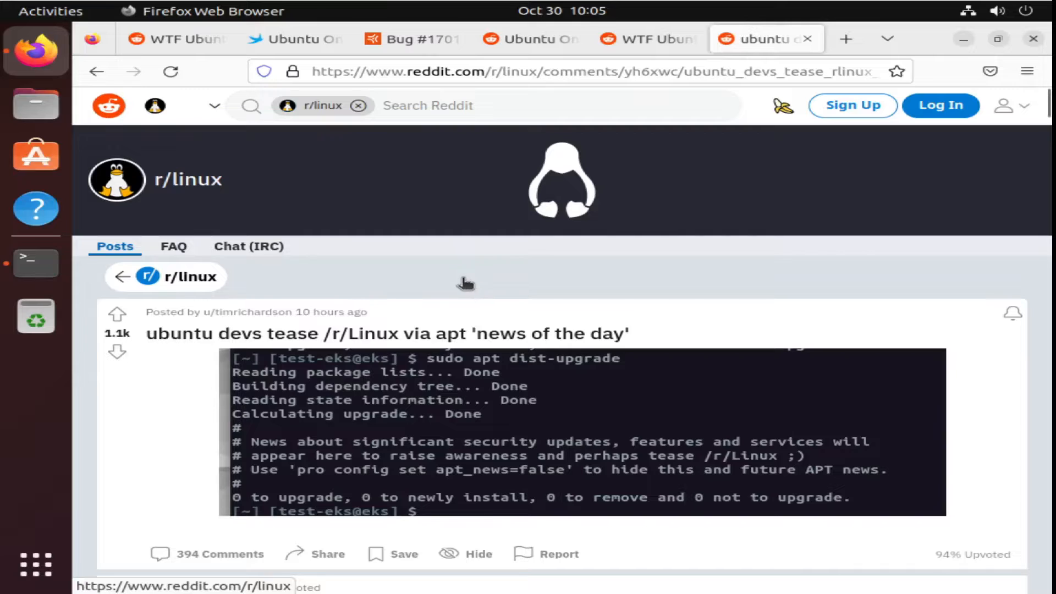
mouse_move(475, 276)
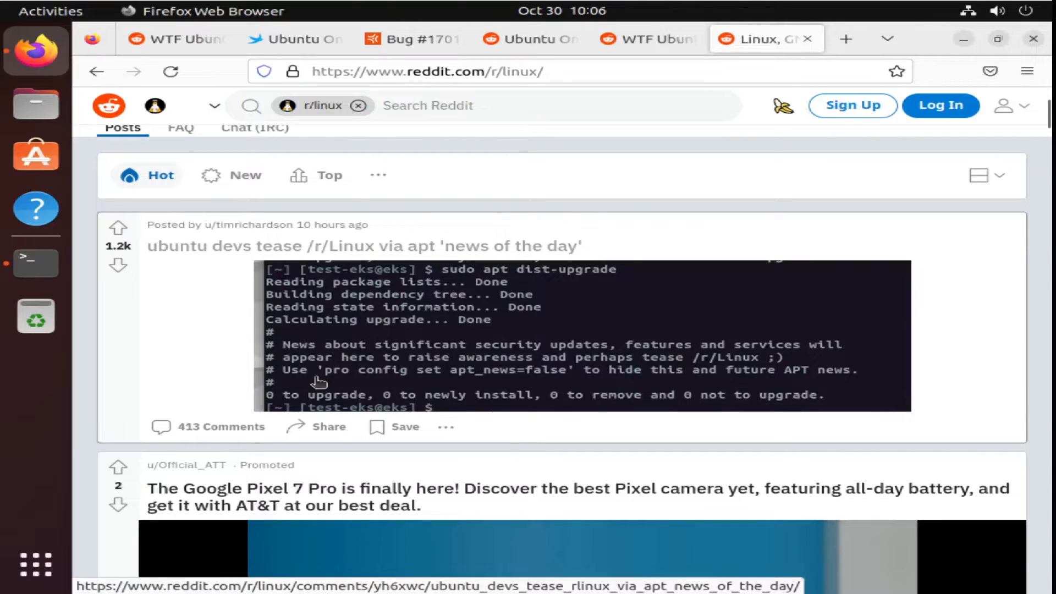
mouse_move(340, 383)
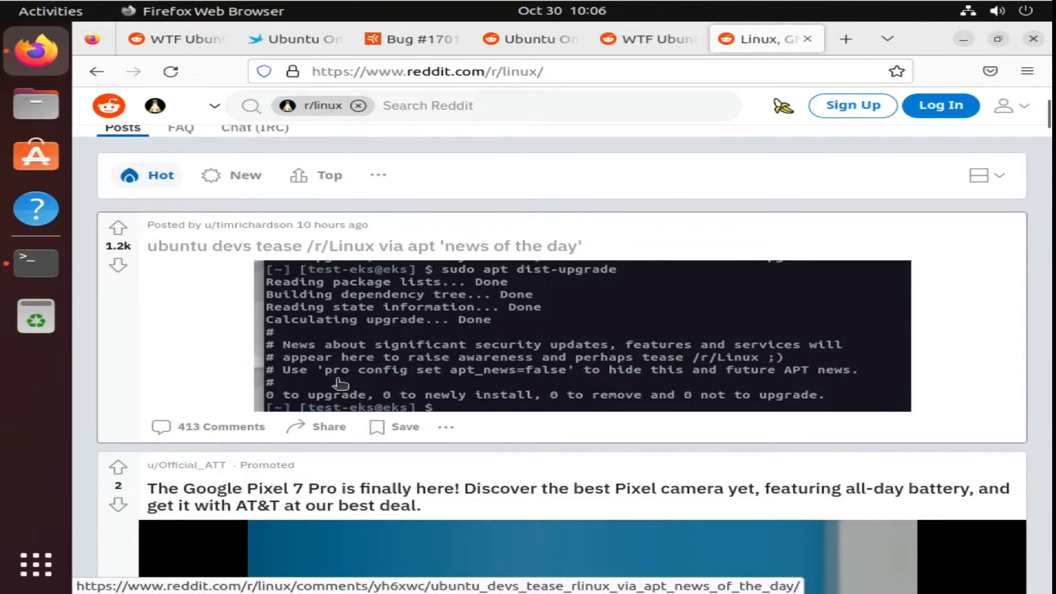
mouse_move(518, 376)
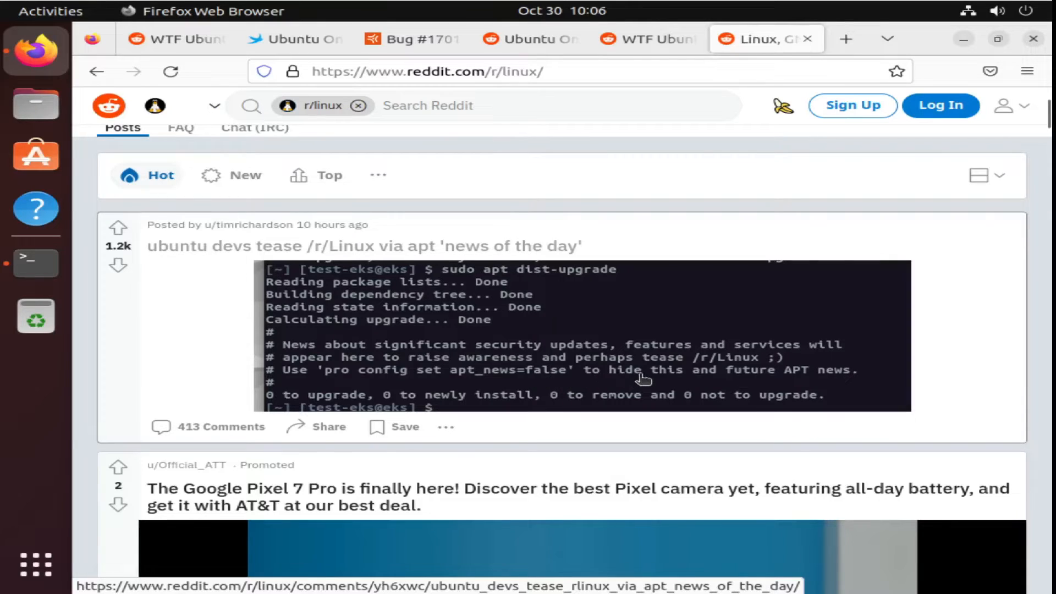
mouse_move(615, 382)
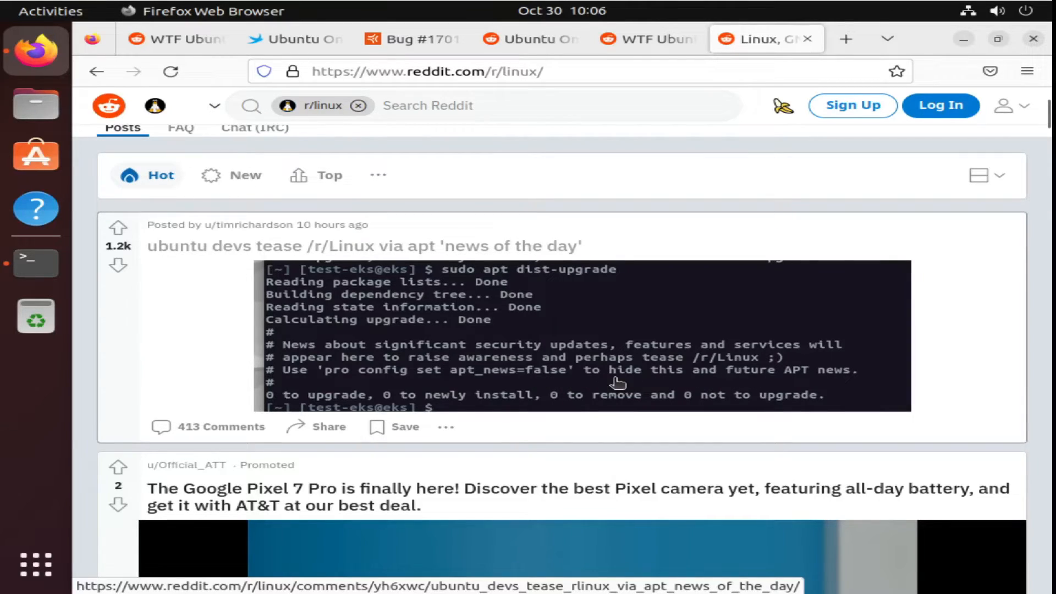
mouse_move(514, 375)
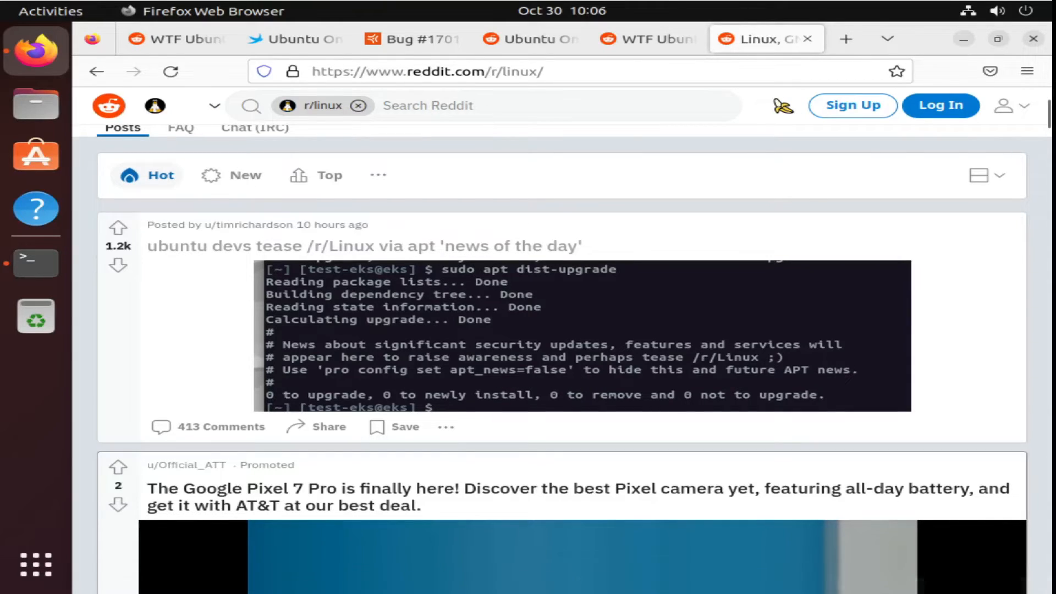
Browse the r/linux subreddit feed, then launch a fresh Terminal window from the dock.
click(373, 245)
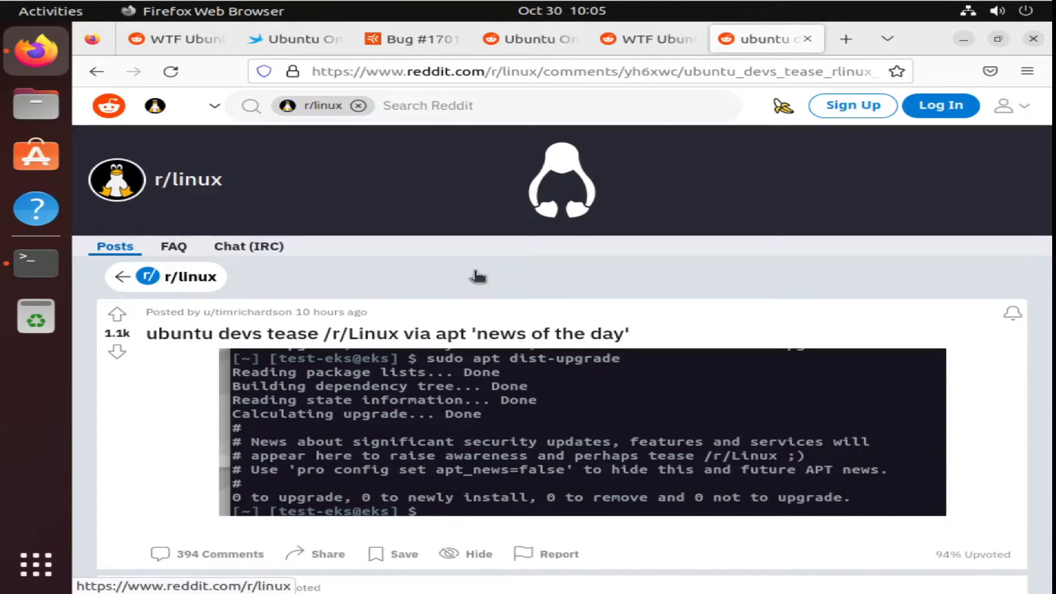
mouse_move(485, 272)
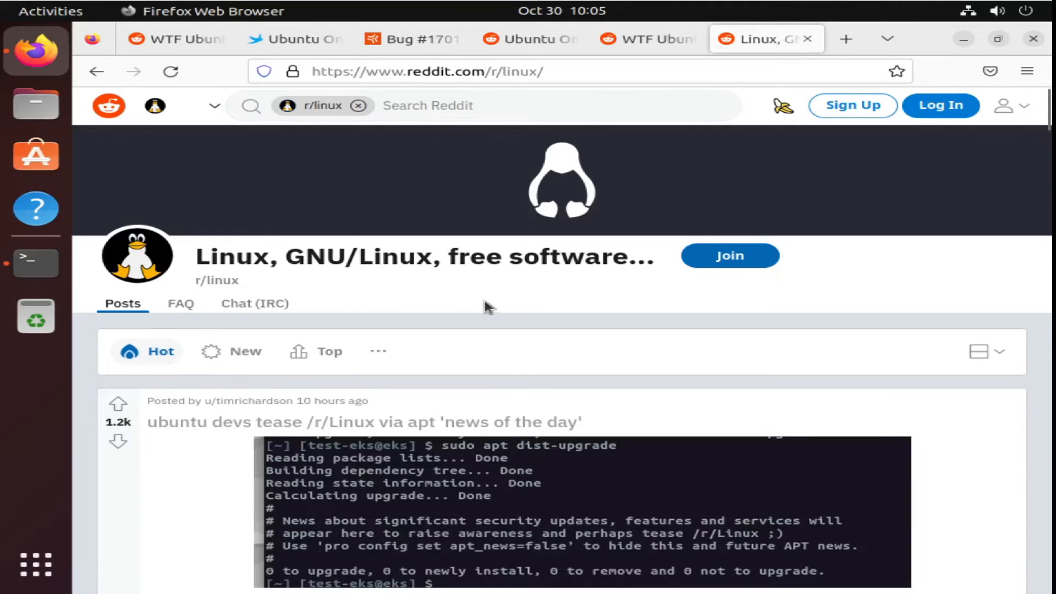
mouse_move(532, 293)
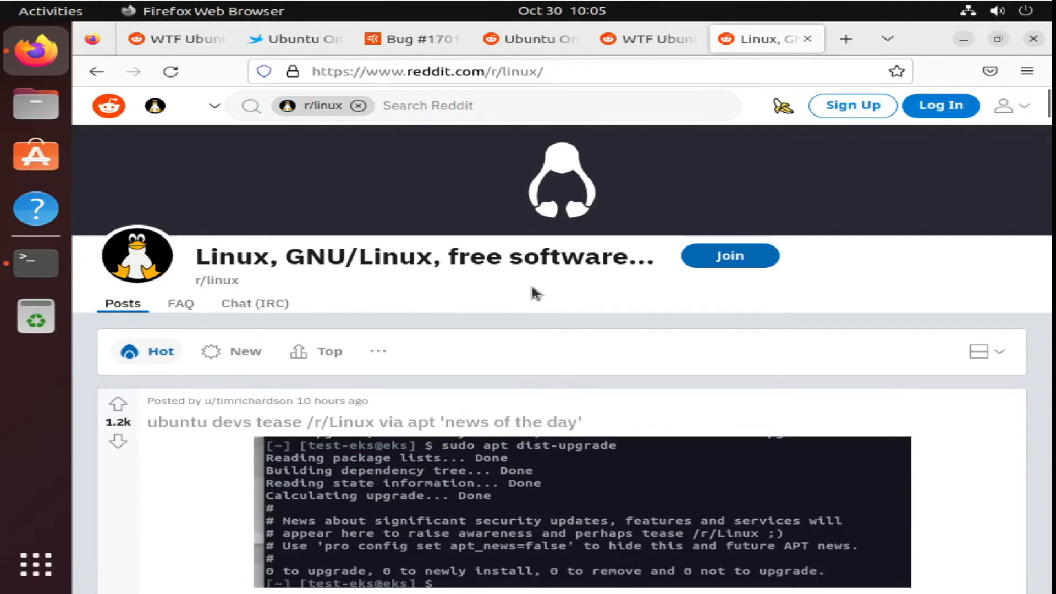
scroll(down, 3)
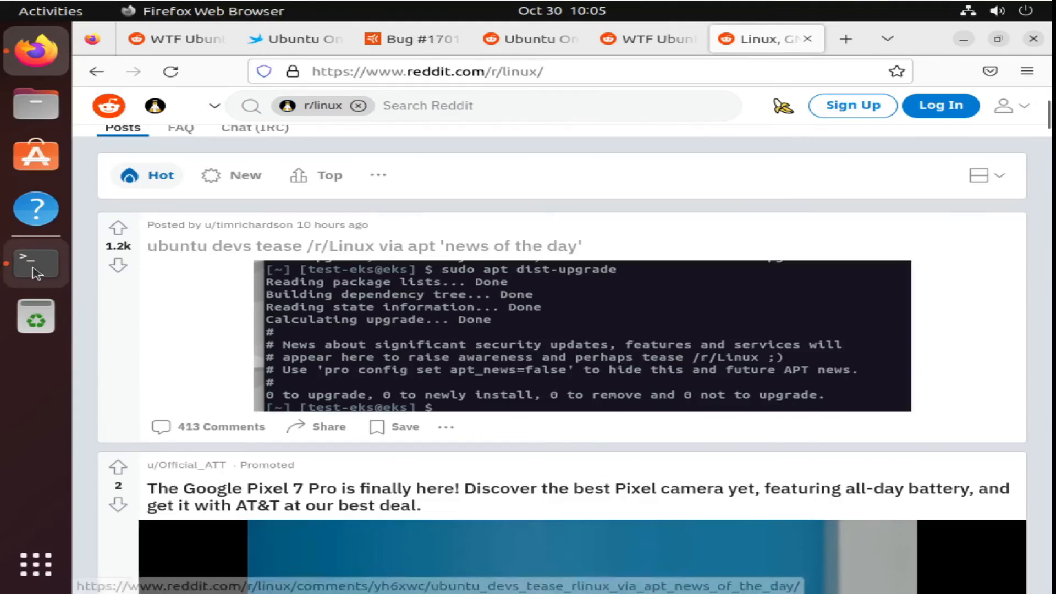
click(35, 262)
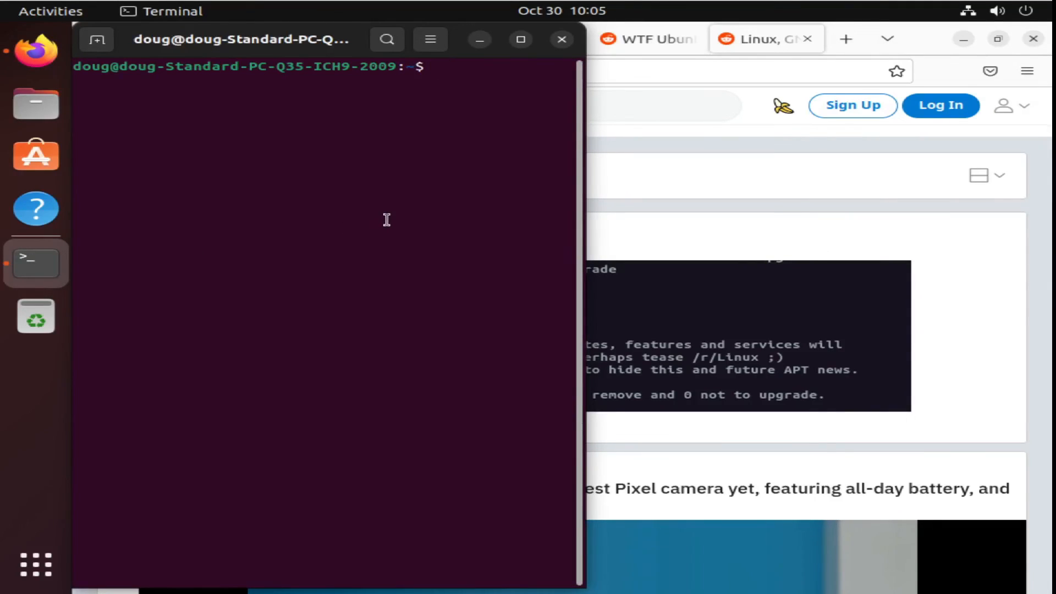